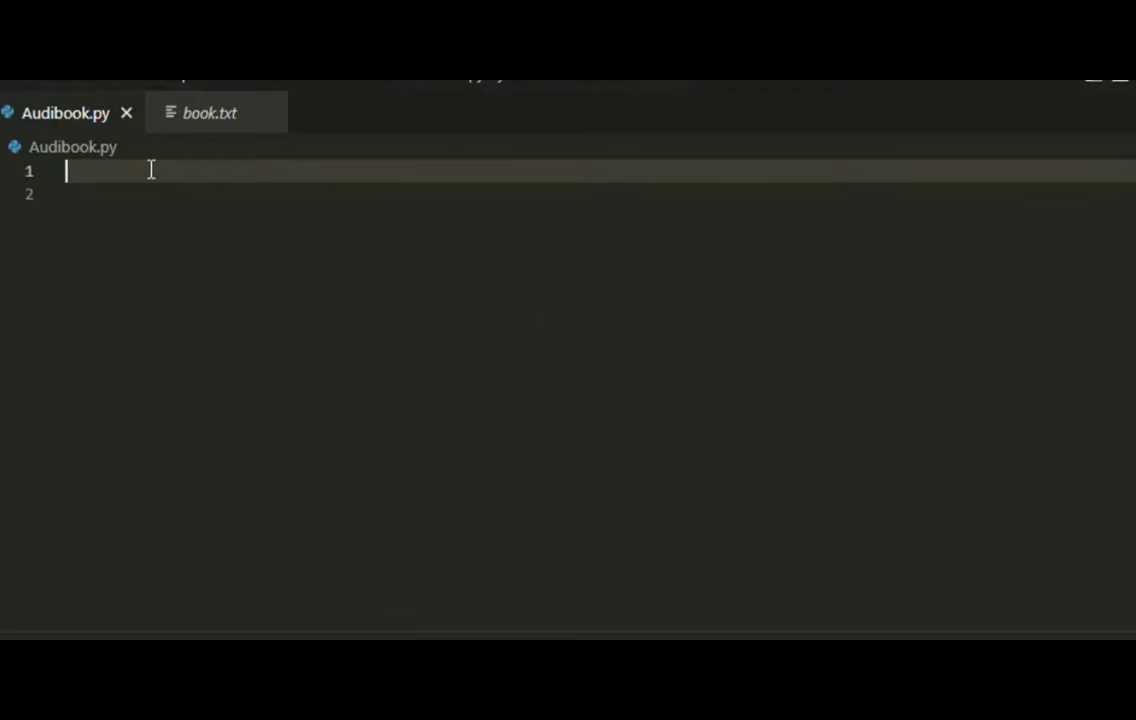
Step: Add the line 'import pyttsx3' at the top of Audibook.py
{"action": "type", "text": "import"}
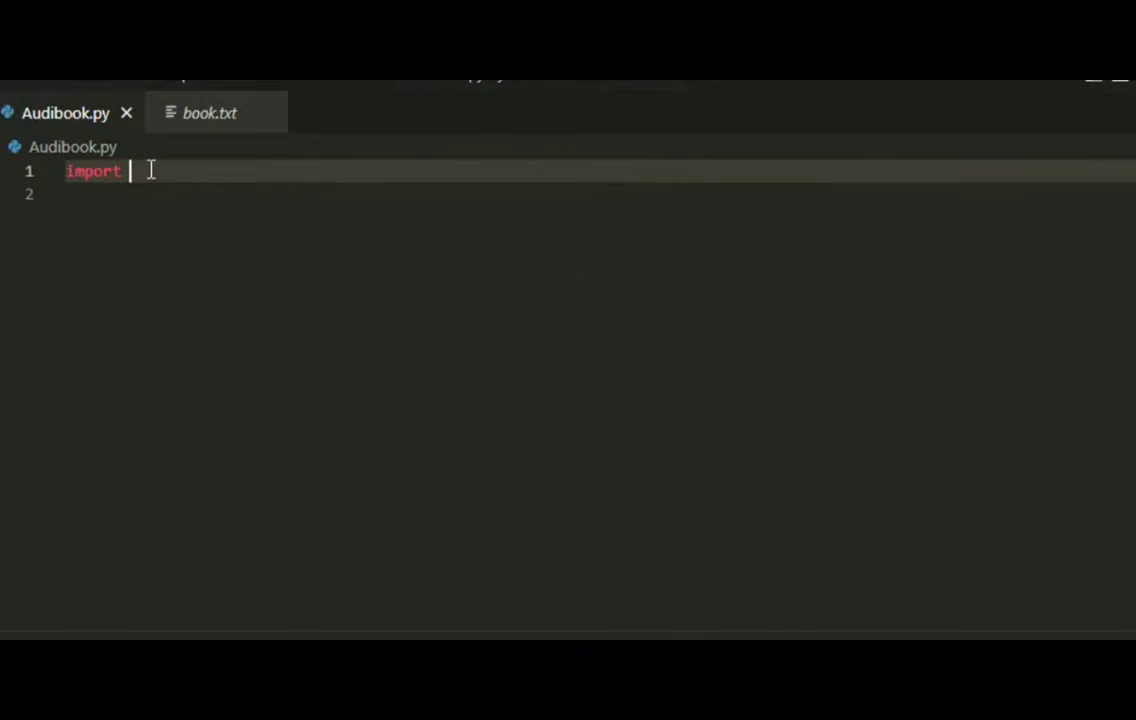
{"action": "type", "text": "pytt"}
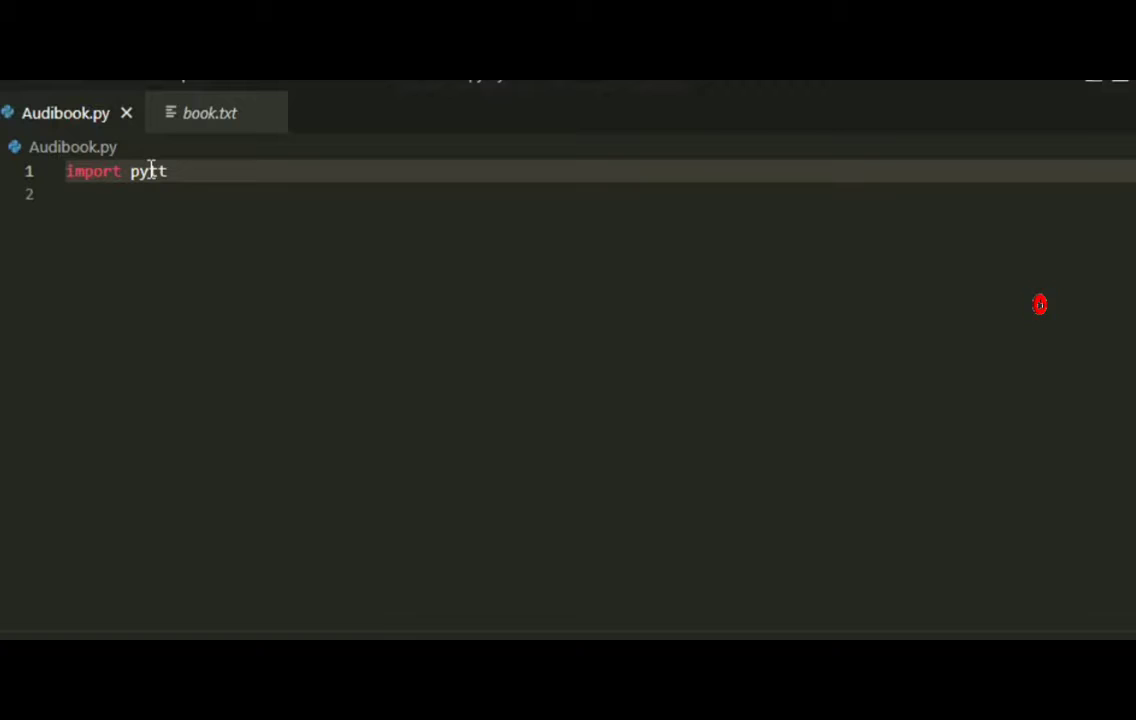
{"action": "type", "text": "sx3"}
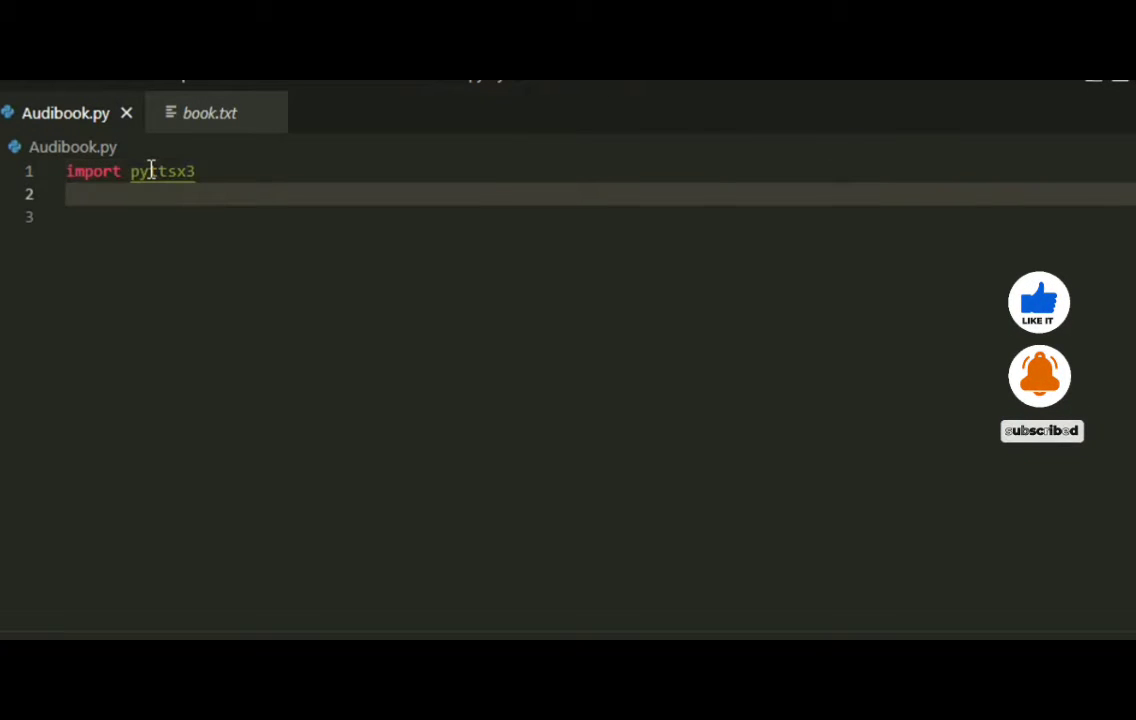
Step: Add 'book = open(r"book.txt")' to open the text file into the book variable
{"action": "type", "text": "book ="}
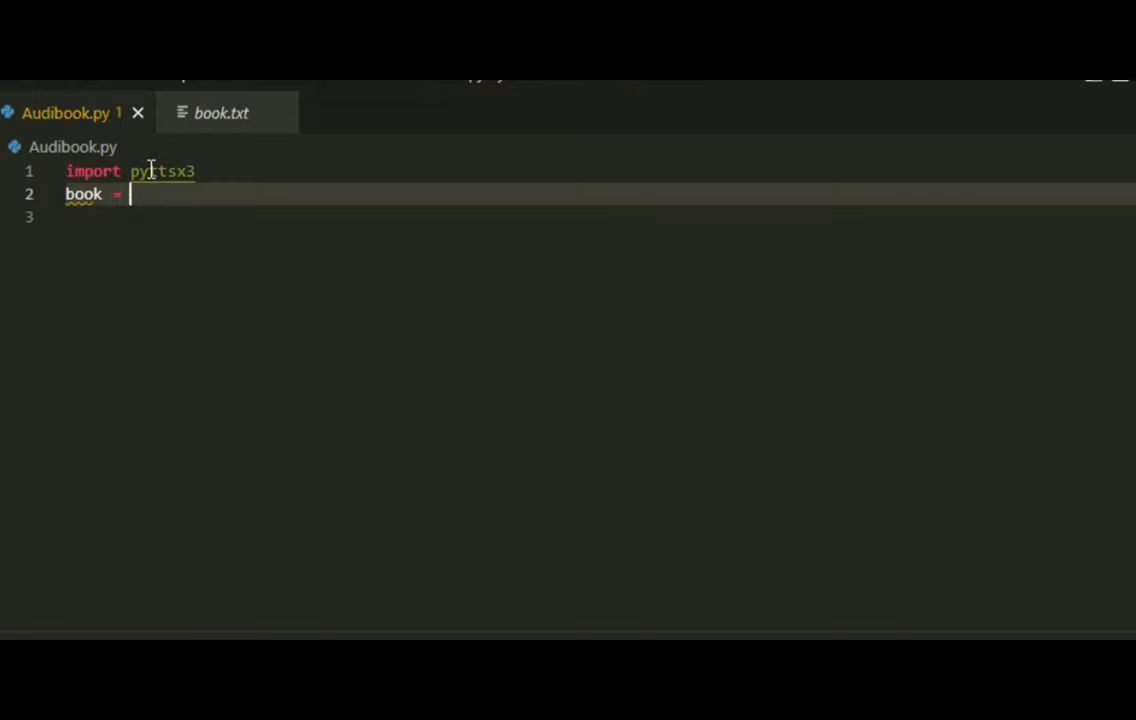
{"action": "type", "text": "open"}
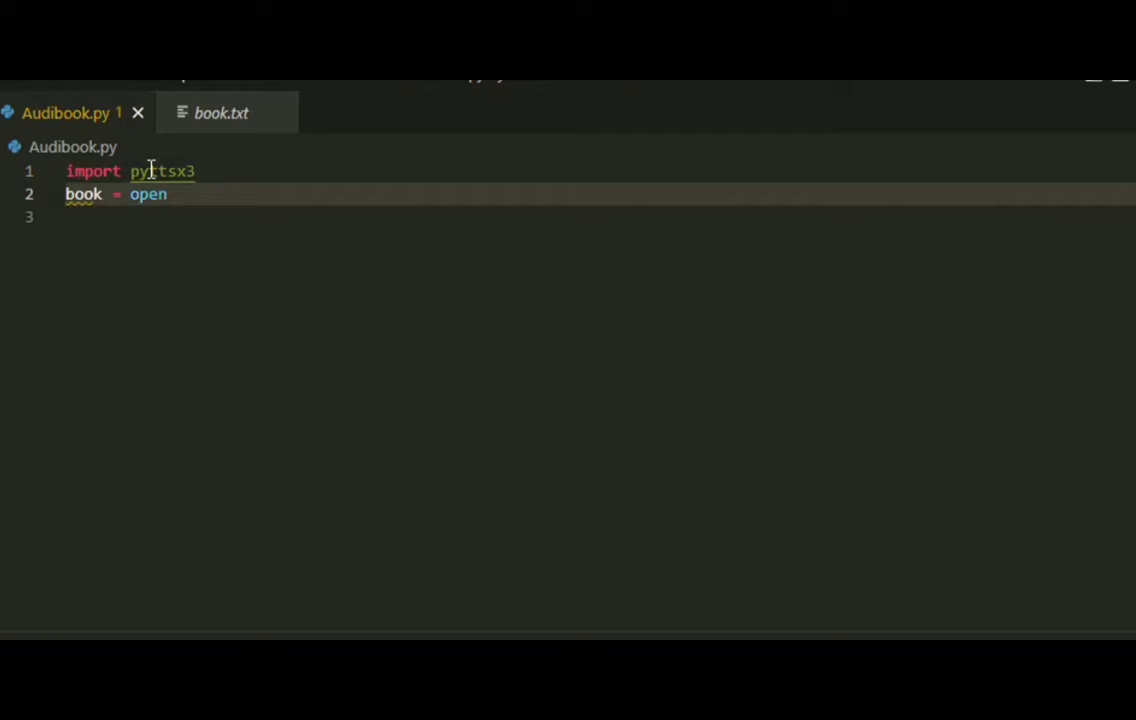
{"action": "type", "text": "()"}
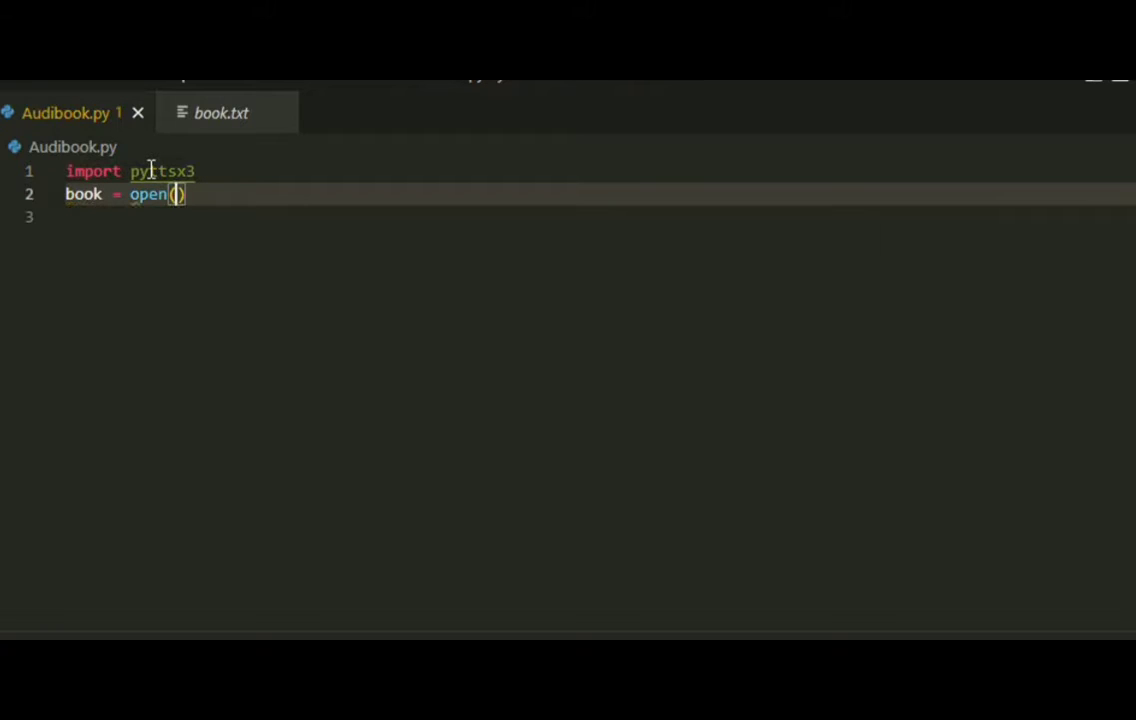
{"action": "type", "text": "r''"}
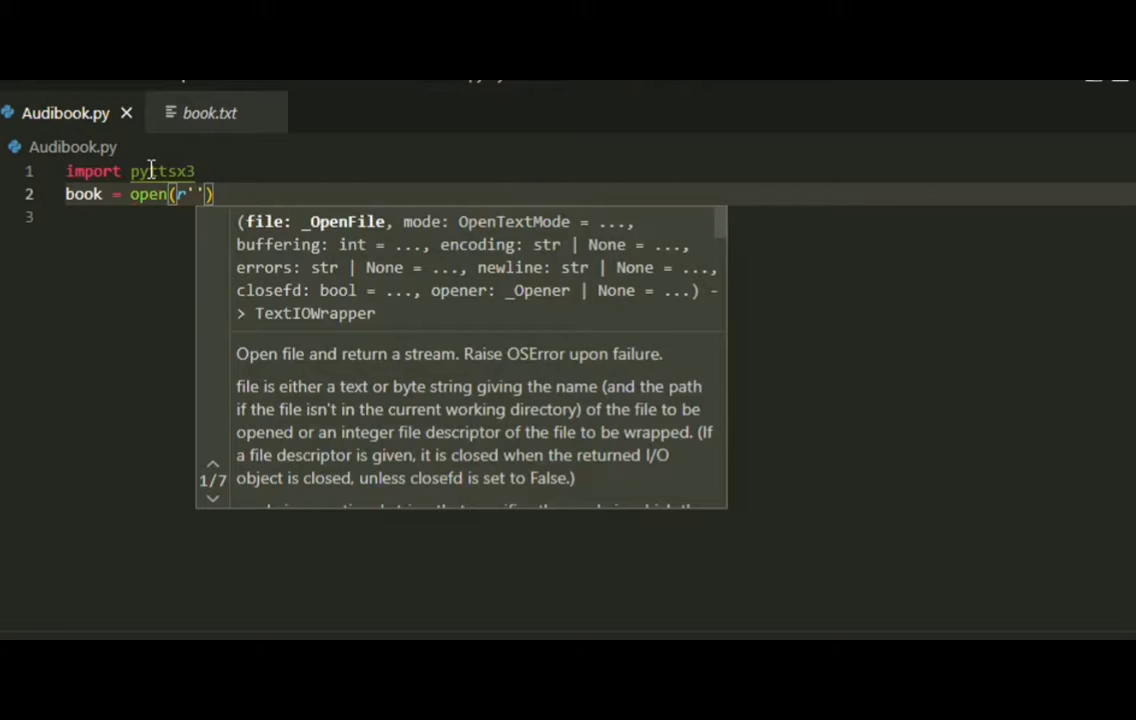
{"action": "type", "text": "book.txt"}
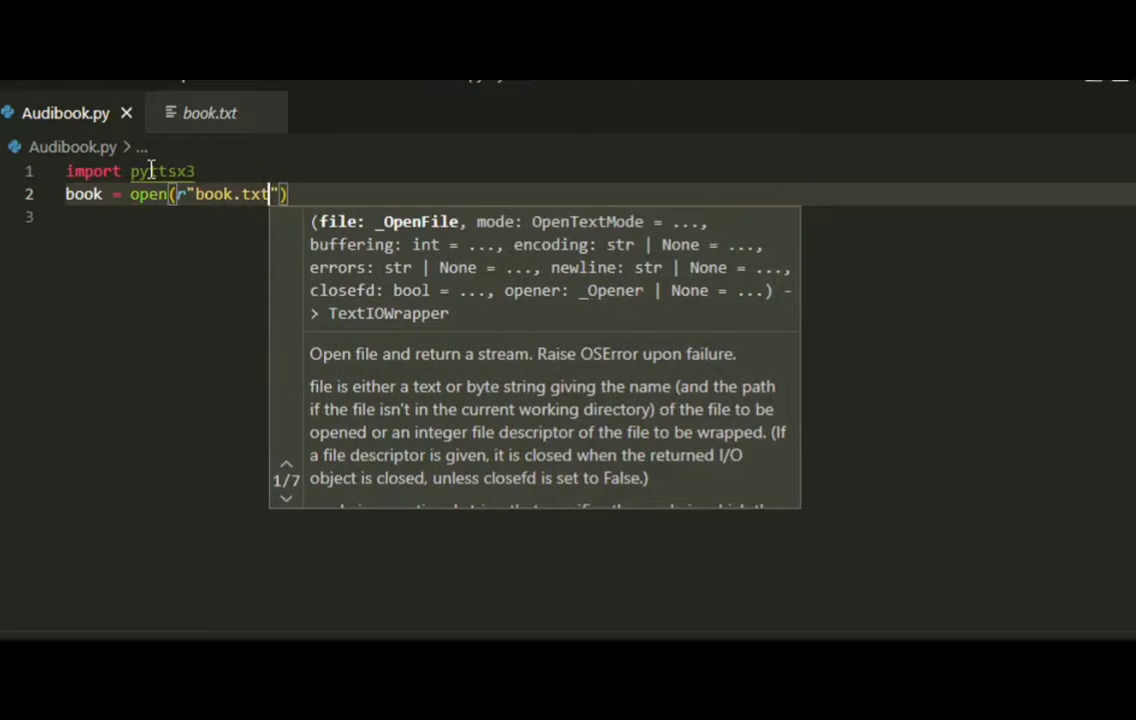
{"action": "key", "text": "enter"}
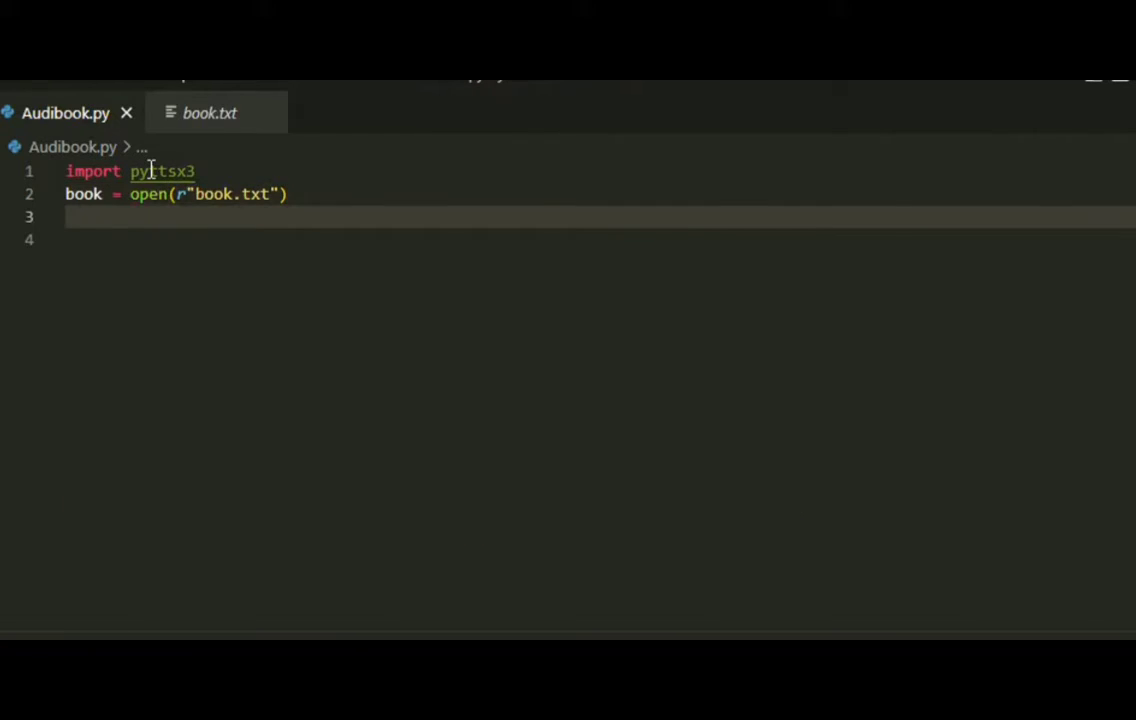
Step: Add 'booktext = book.readlines()' on line 3 using autocomplete
{"action": "type", "text": "b"}
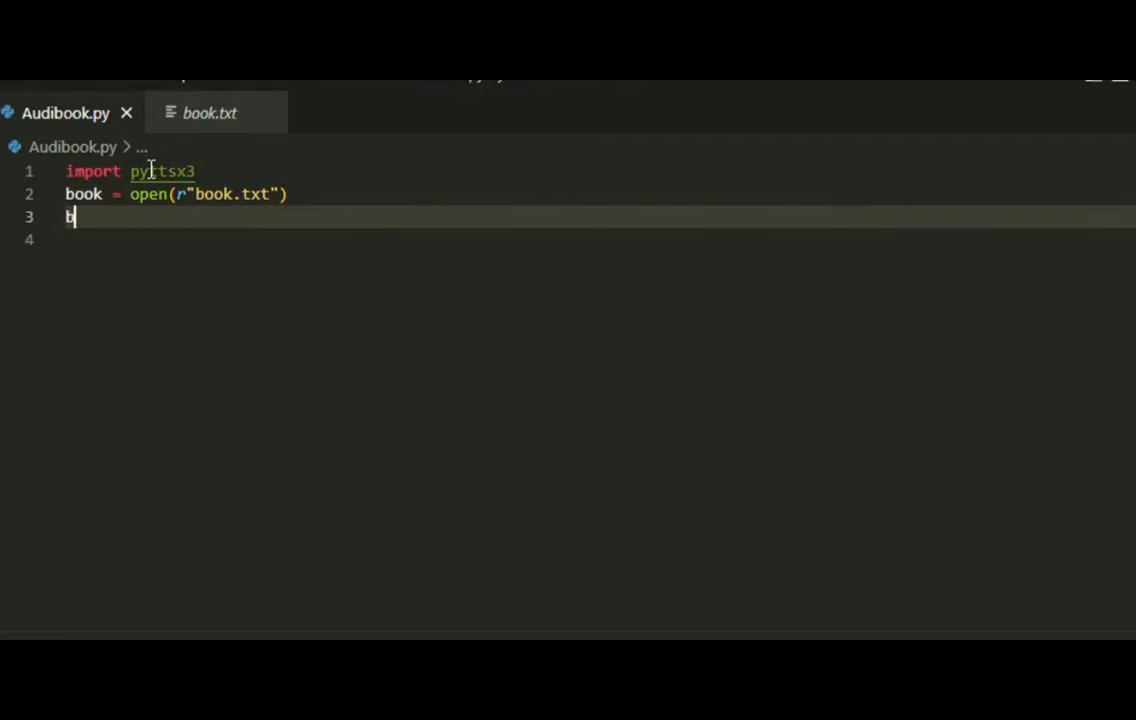
{"action": "type", "text": "ooktest ="}
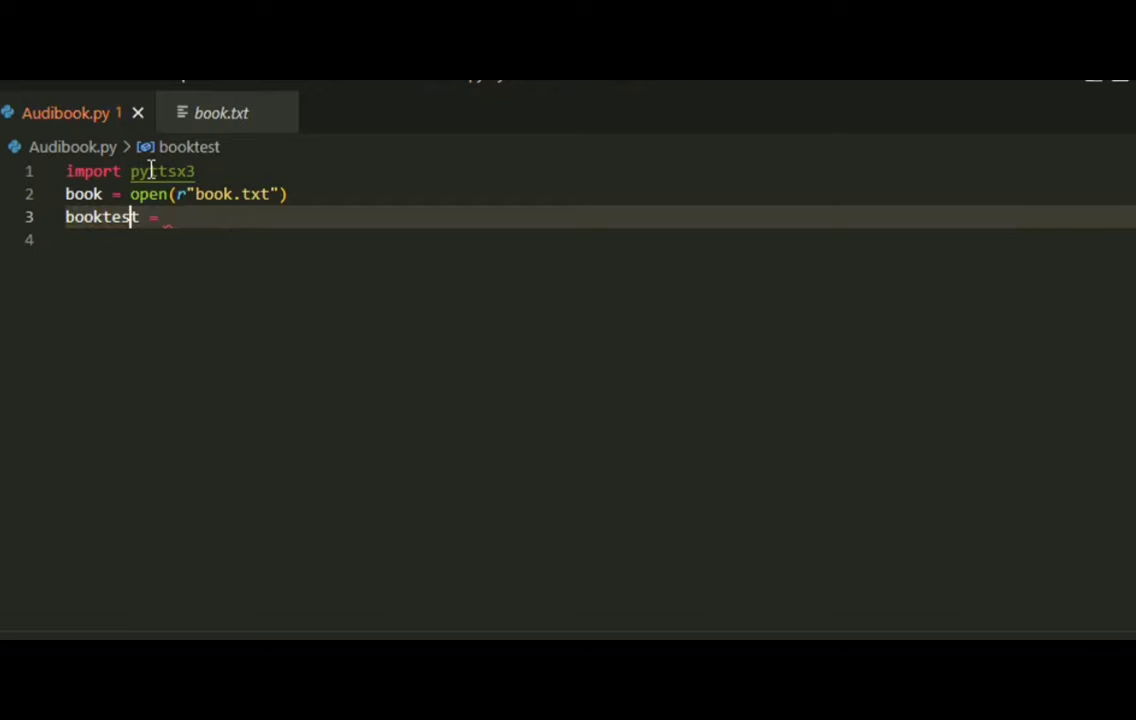
{"action": "type", "text": "ext"}
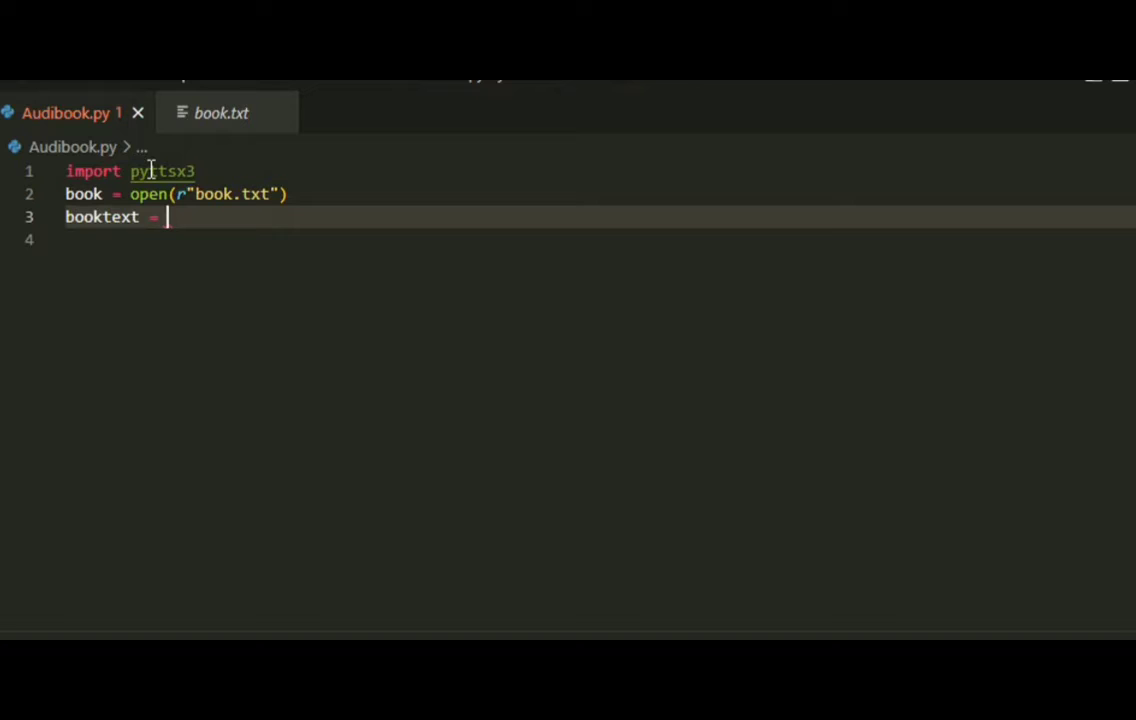
{"action": "type", "text": "book"}
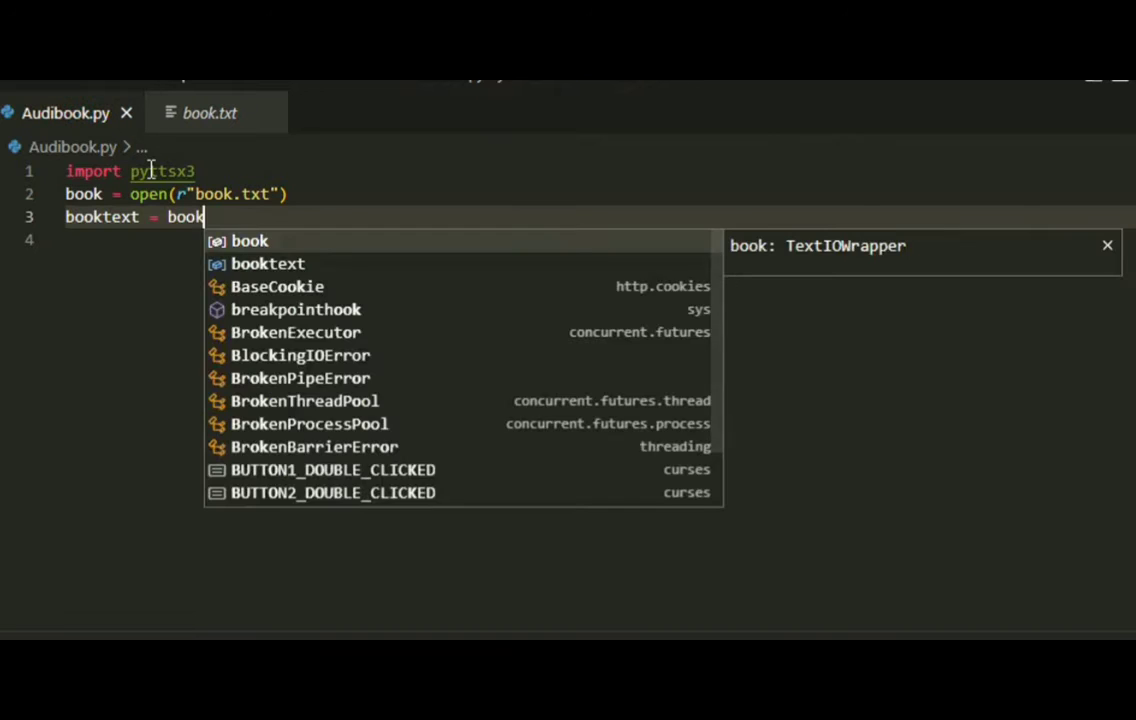
{"action": "type", "text": ".read"}
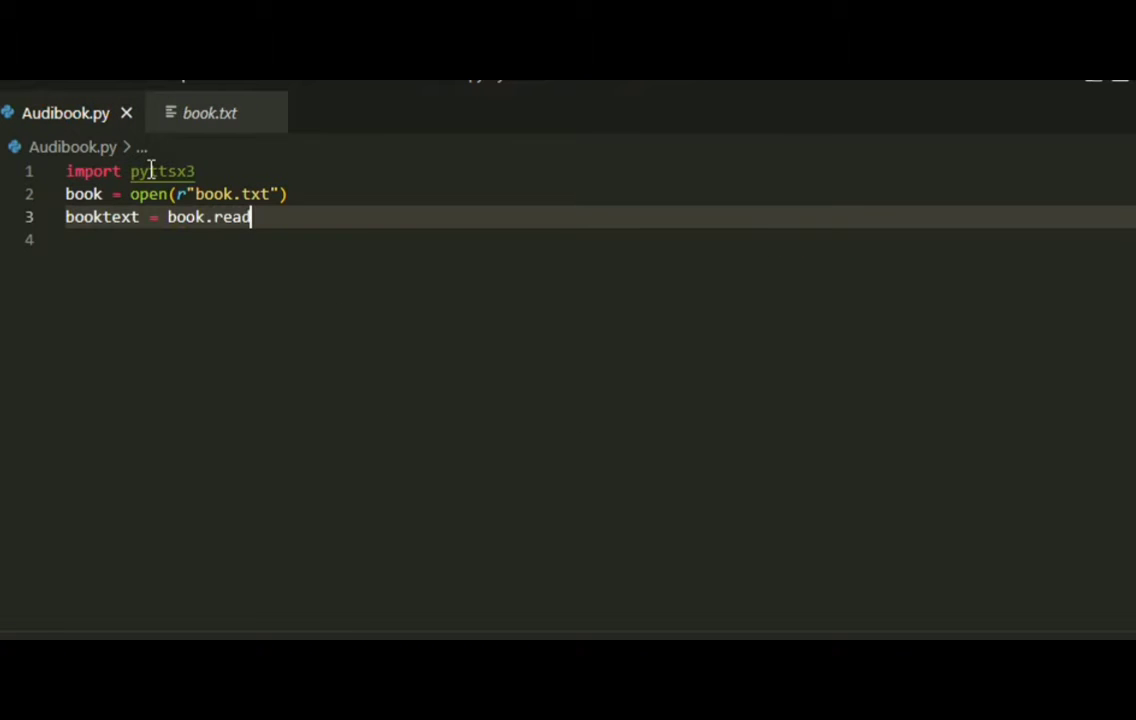
{"action": "type", "text": "lines"}
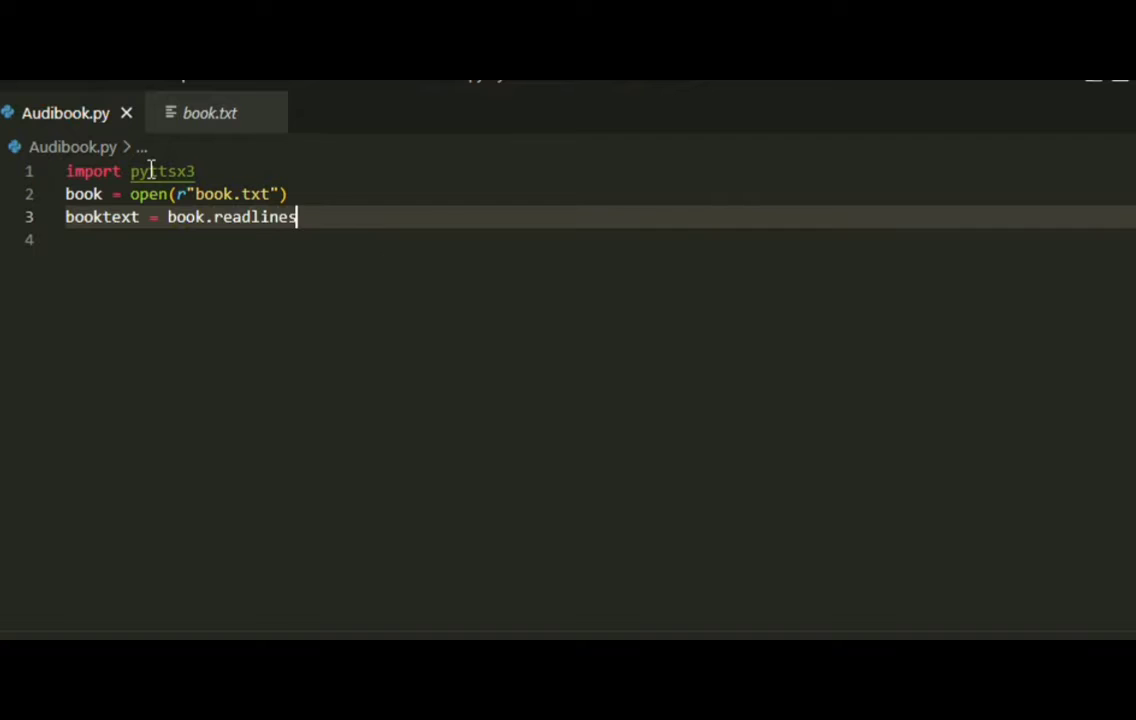
{"action": "type", "text": "()"}
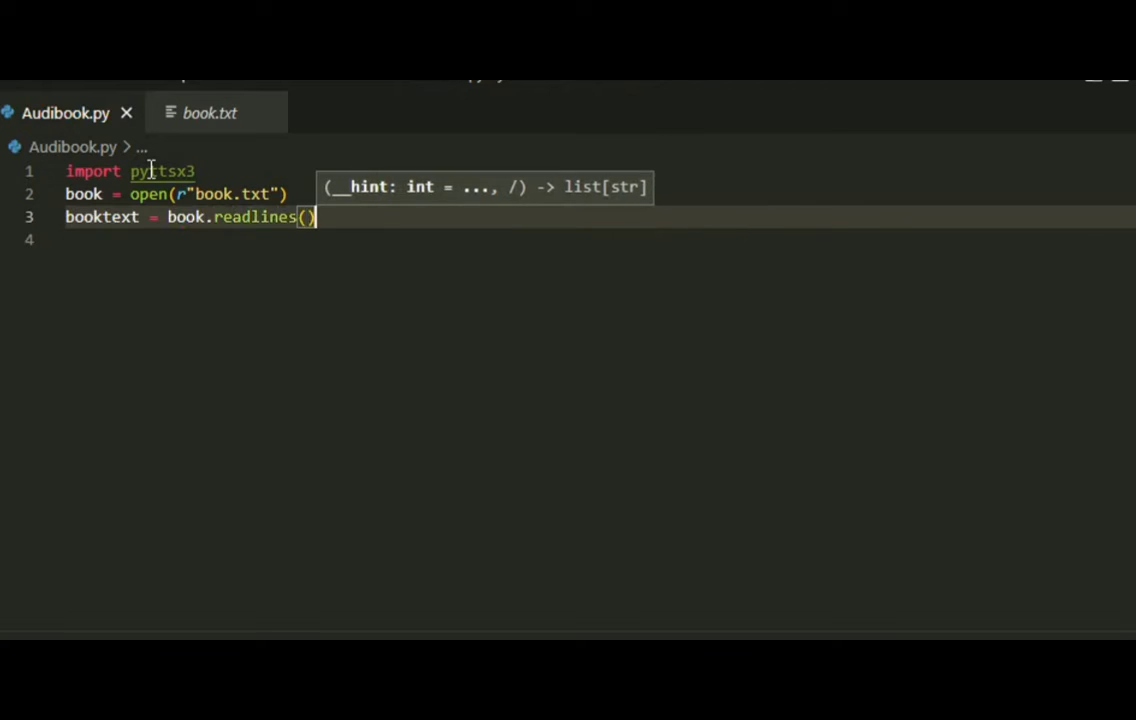
{"action": "key", "text": "enter"}
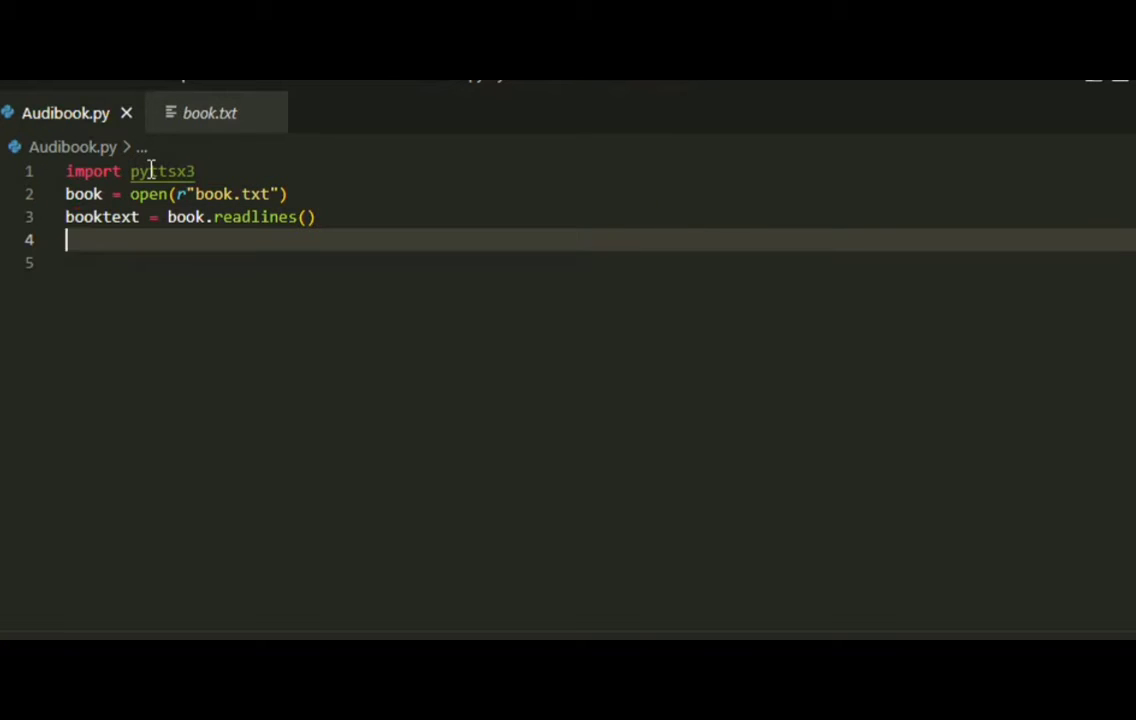
Step: Add 'engine = pyttsx3.init()' to initialize the speech engine
{"action": "type", "text": "engine"}
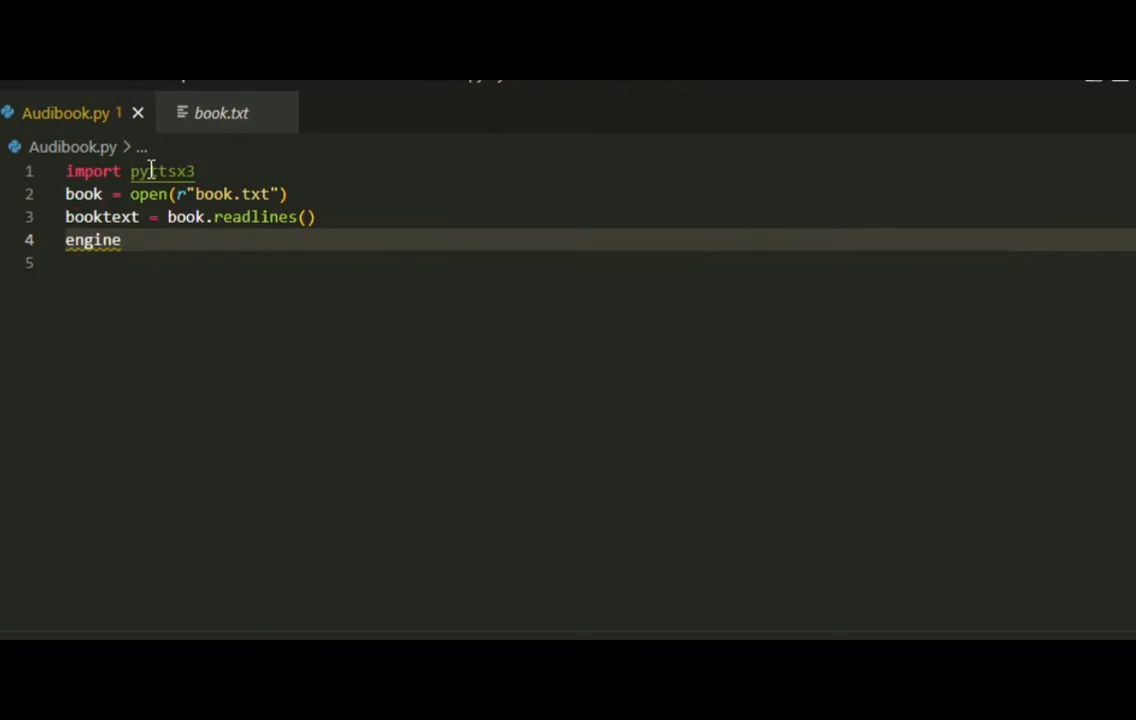
{"action": "type", "text": "= pytts"}
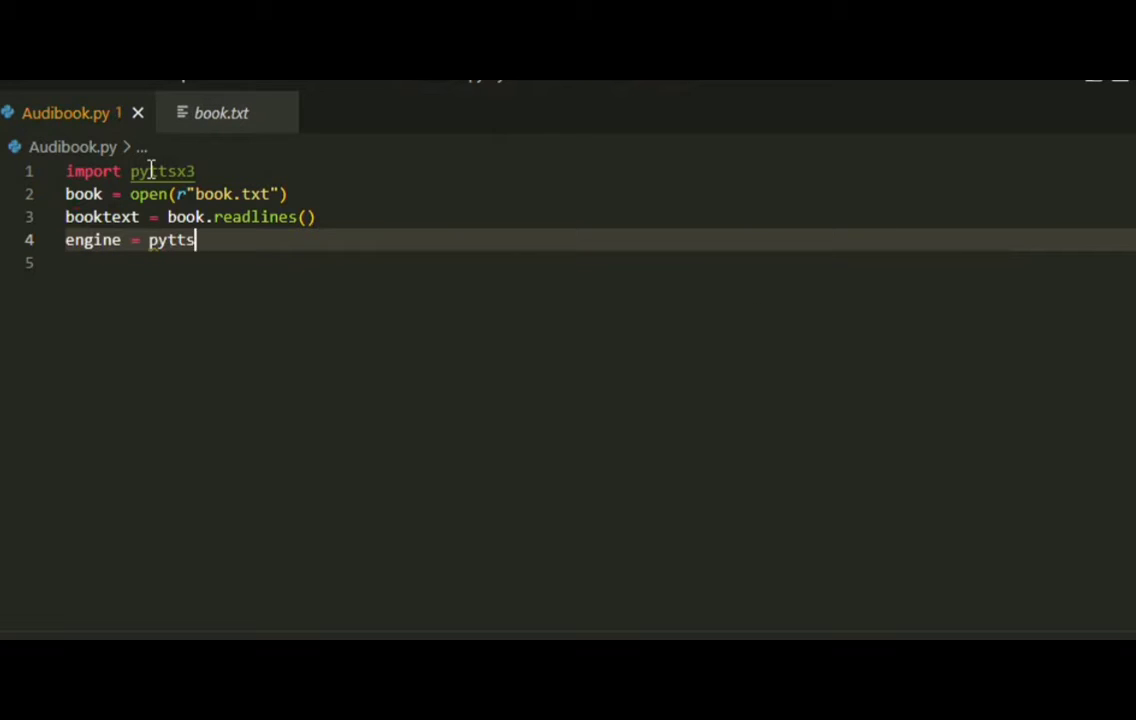
{"action": "type", "text": "x"}
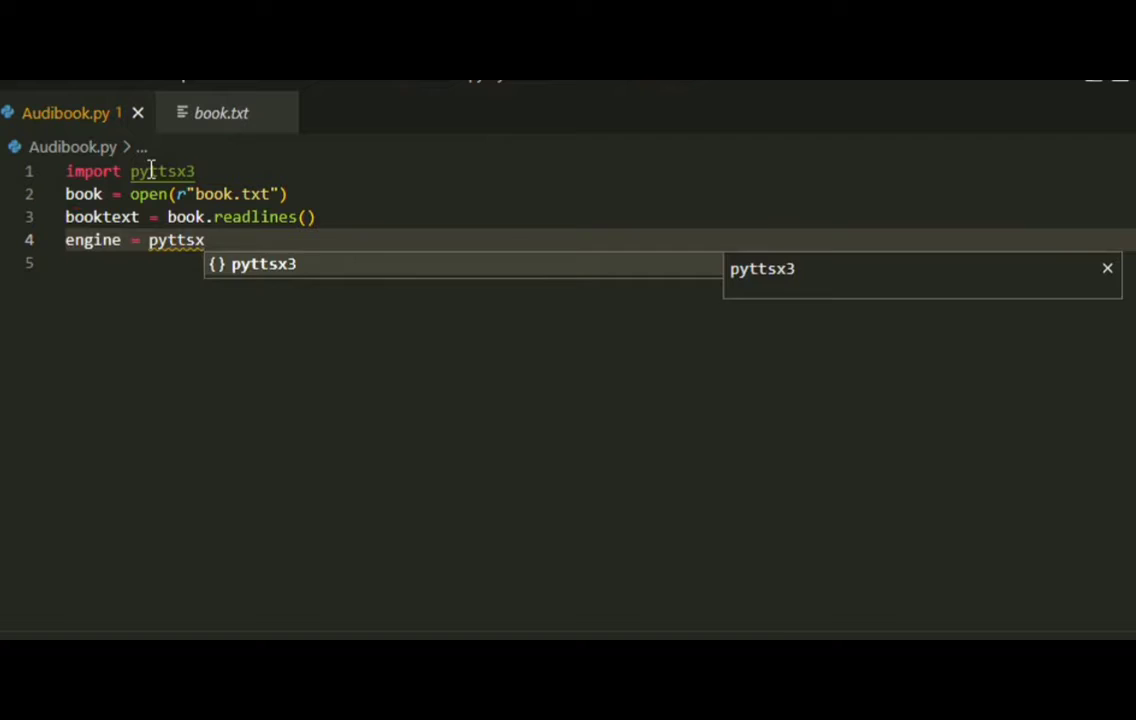
{"action": "type", "text": ".init("}
{"action": "left_click", "coordinate": [598, 262]}
{"action": "type", "text": "for i in"}
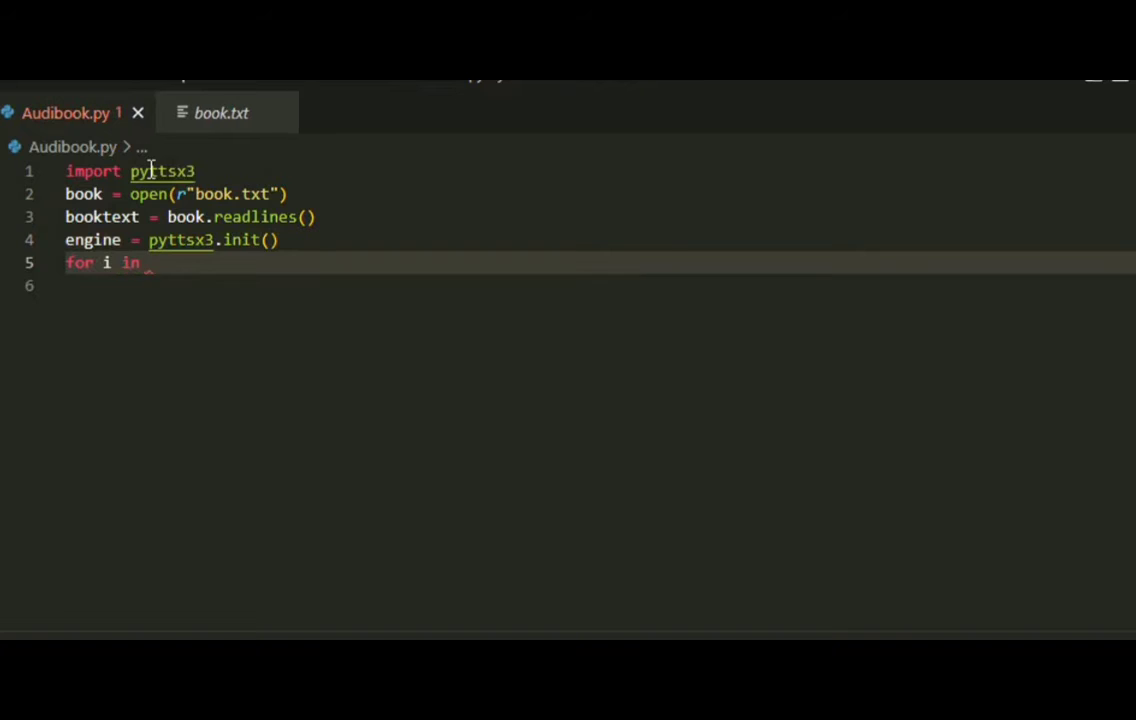
Step: Write a for loop over booktext calling engine.say(i) and engine.runAndWait()
{"action": "type", "text": "booktext:"}
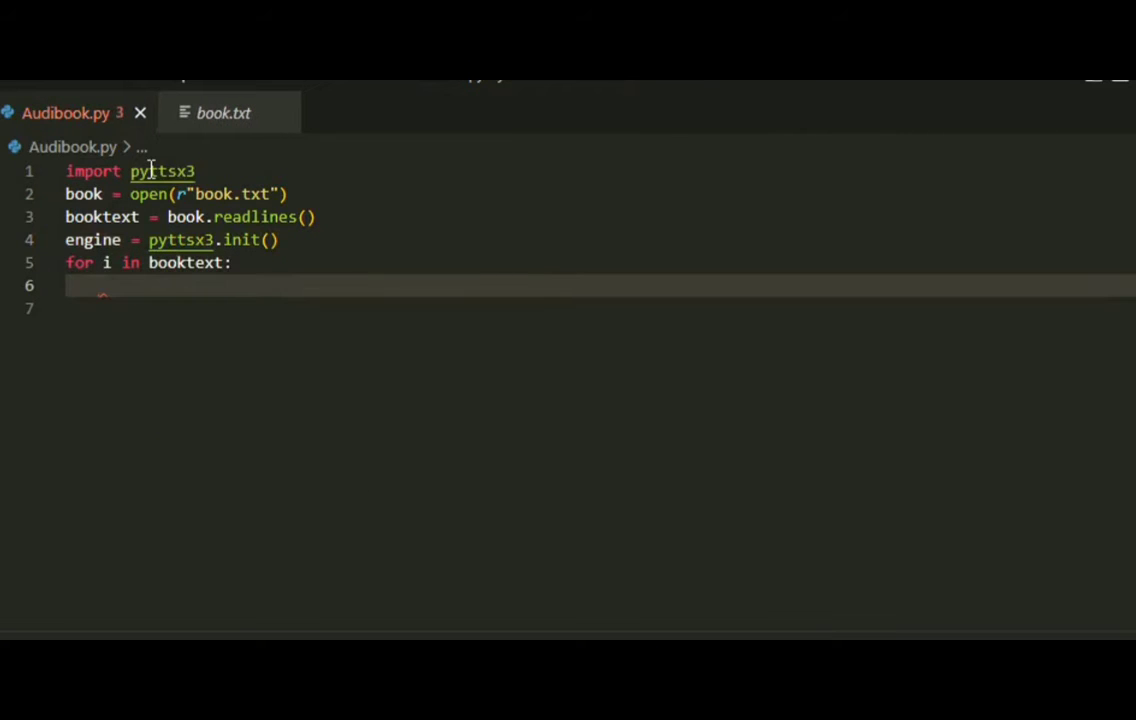
{"action": "type", "text": "engine.say"}
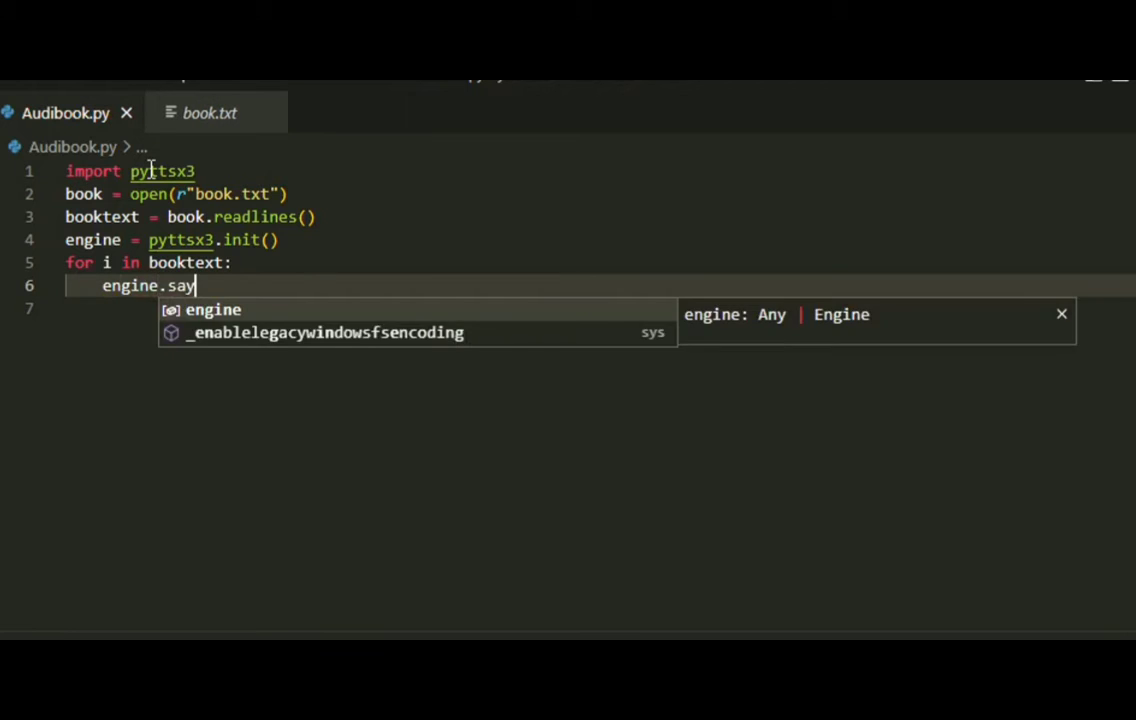
{"action": "type", "text": "()"}
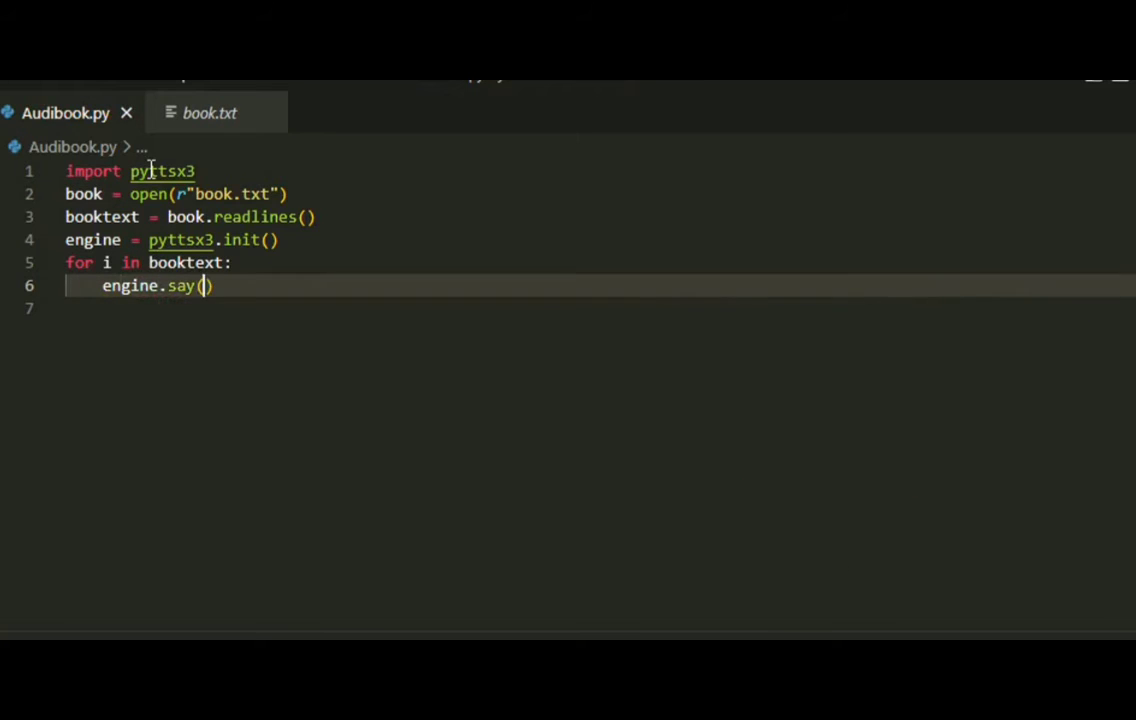
{"action": "type", "text": "i"}
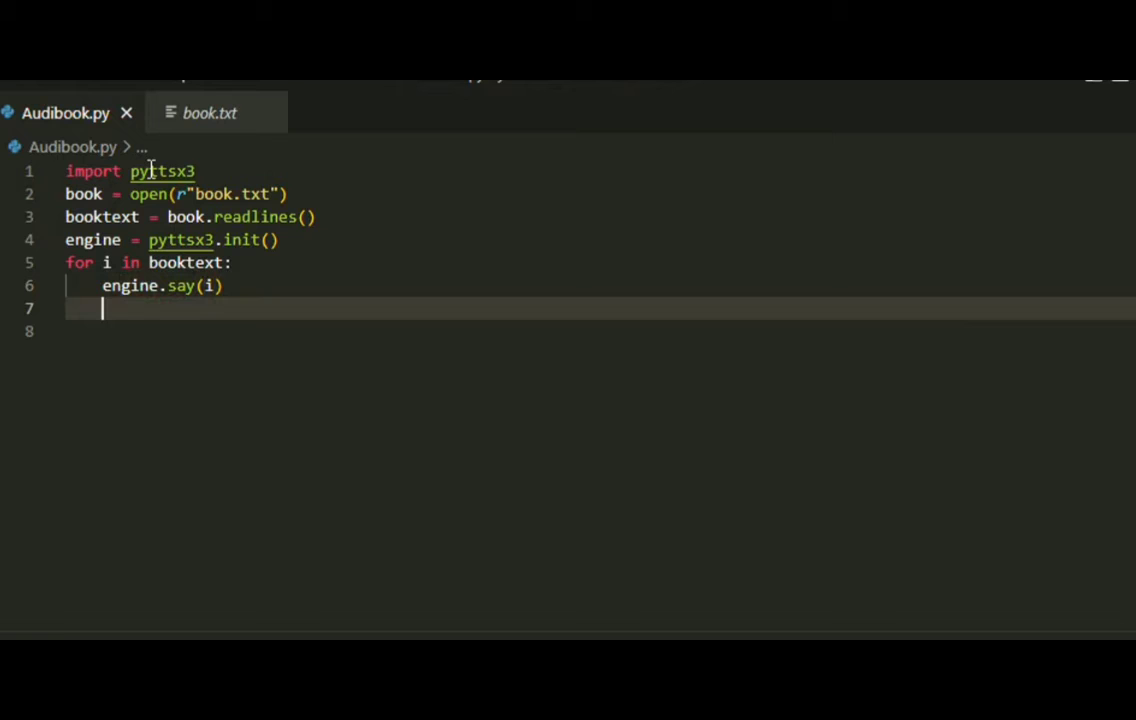
{"action": "type", "text": "engine.runAndWait"}
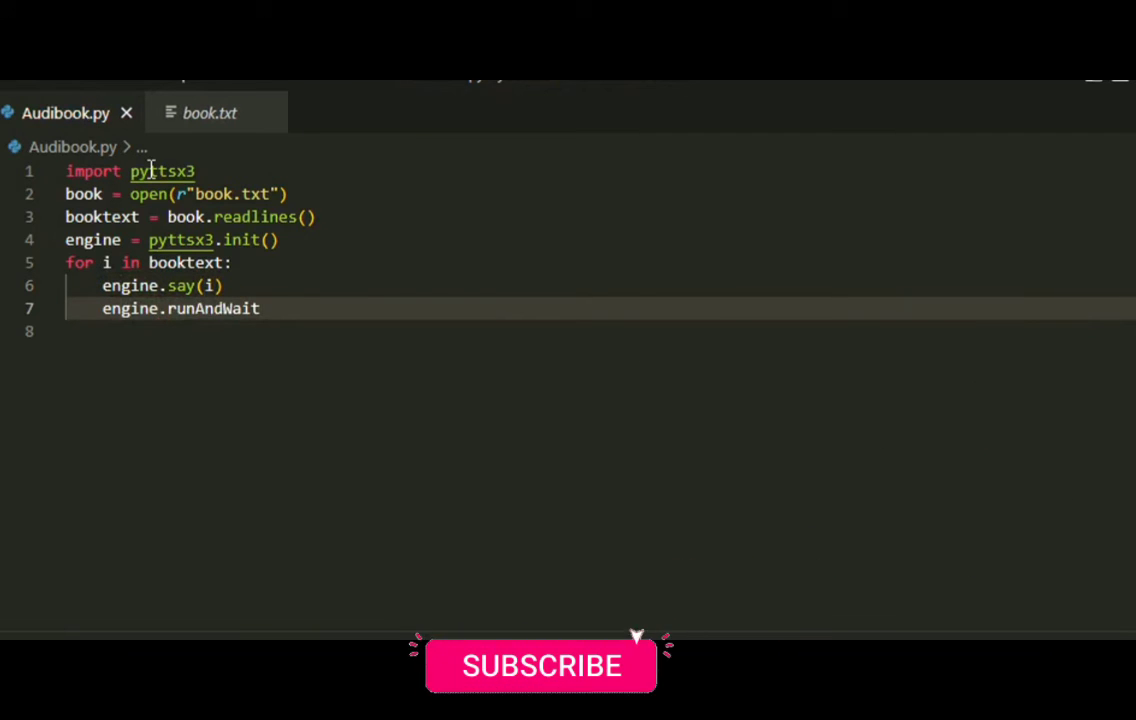
{"action": "type", "text": "()"}
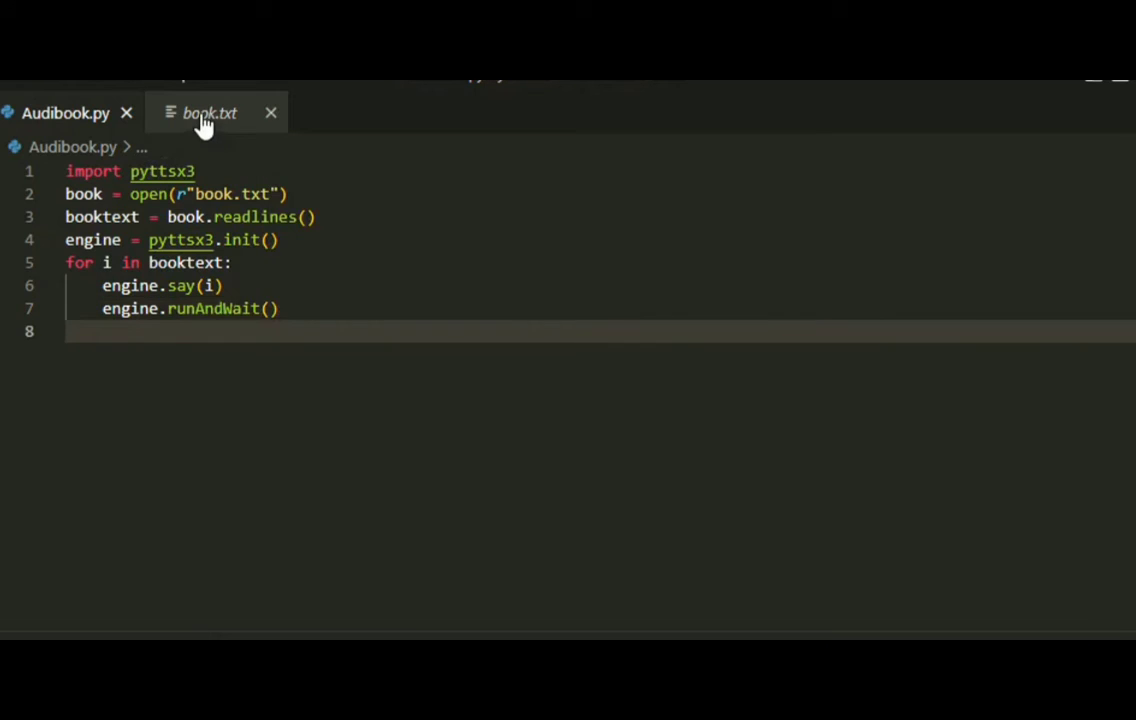
Step: Check the contents of book.txt and return to Audibook.py
{"action": "left_click", "coordinate": [210, 112]}
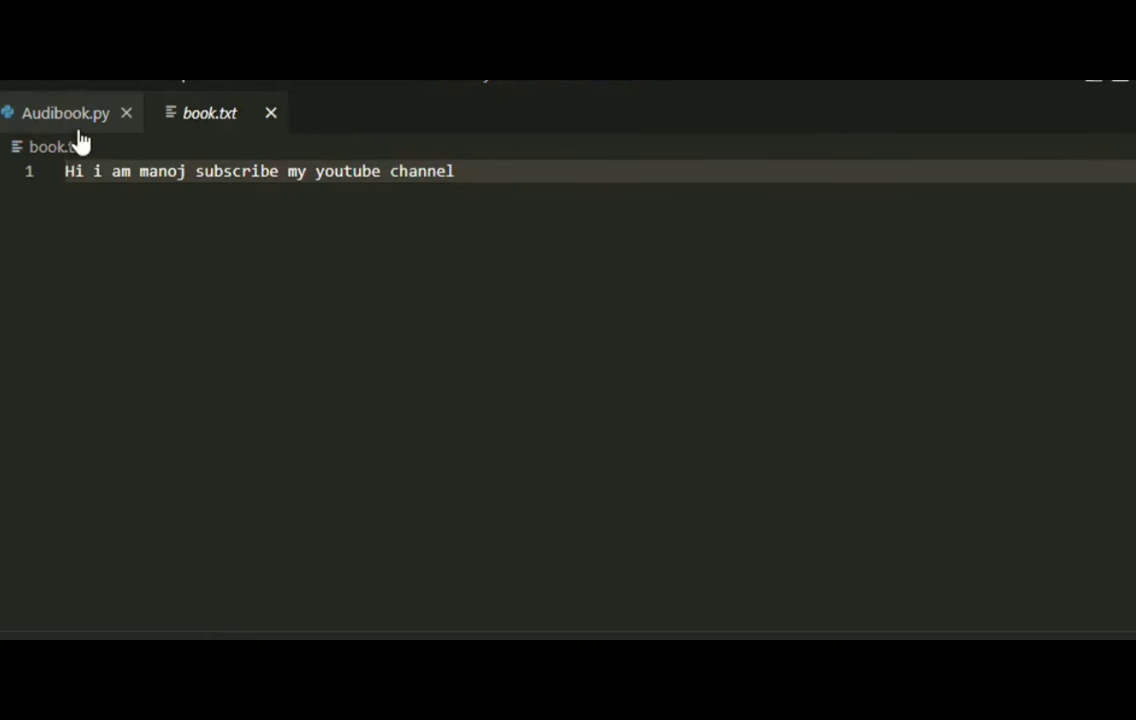
{"action": "left_click", "coordinate": [64, 112]}
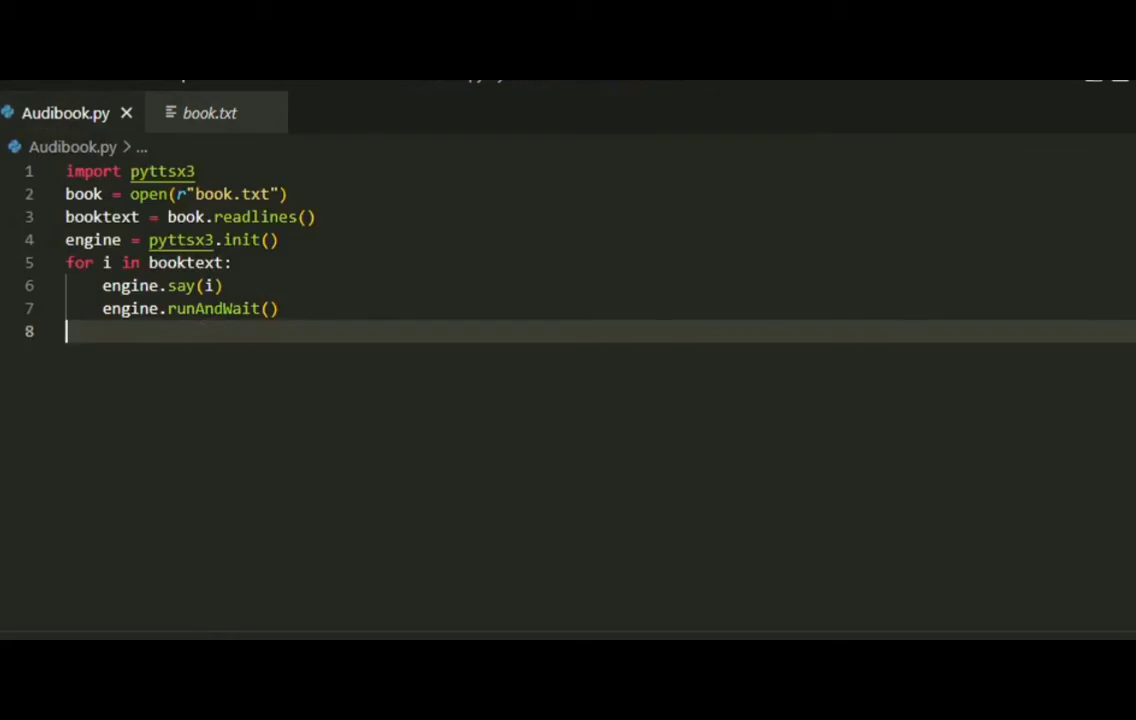